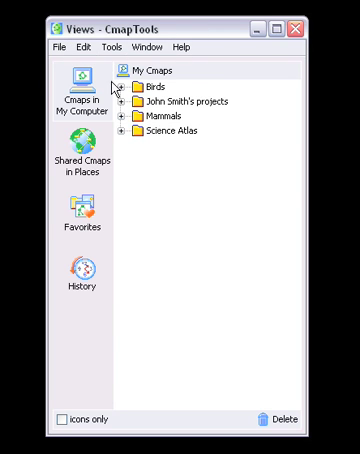
Expand Birds and its Resources for Birds subfolder to list bird resources
left_click(119, 87)
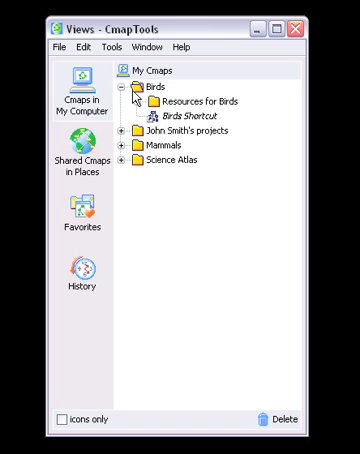
left_click(120, 95)
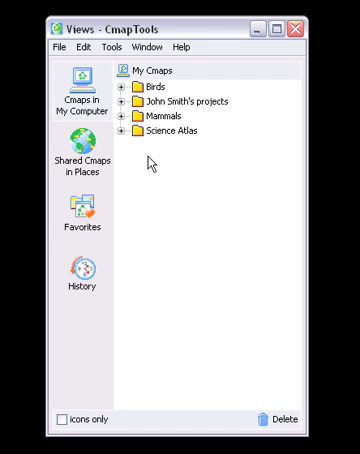
mouse_move(124, 171)
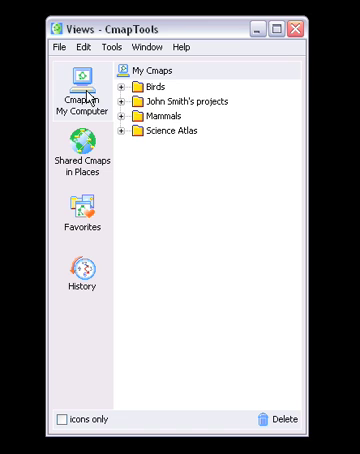
left_click(121, 90)
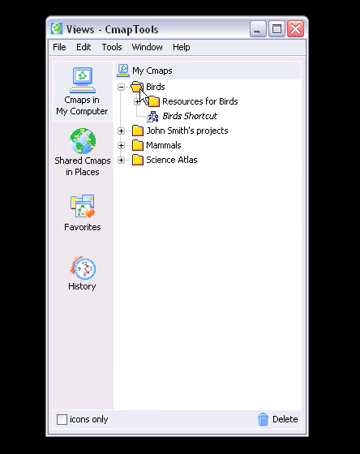
left_click(123, 101)
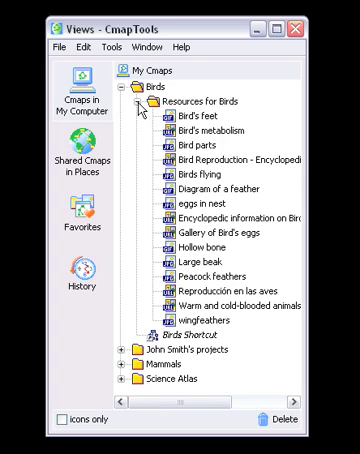
left_click(122, 90)
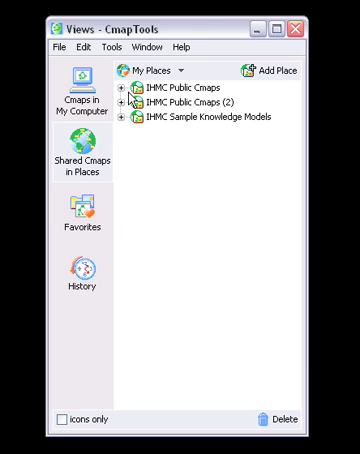
mouse_move(123, 127)
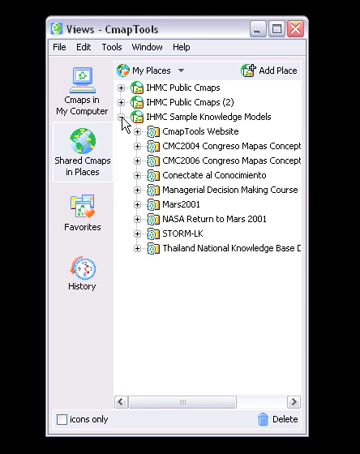
Collapse IHMC Sample Knowledge Models, leaving the three IHMC shared places listed
left_click(128, 124)
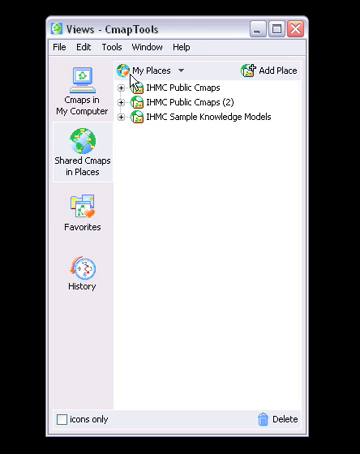
left_click(178, 69)
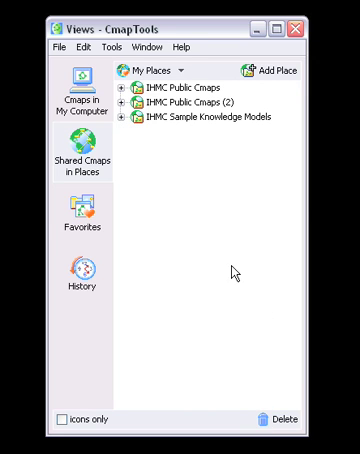
mouse_move(168, 185)
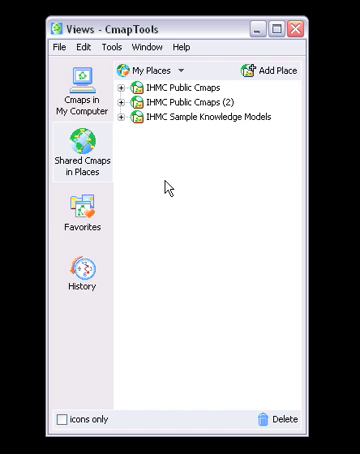
mouse_move(127, 168)
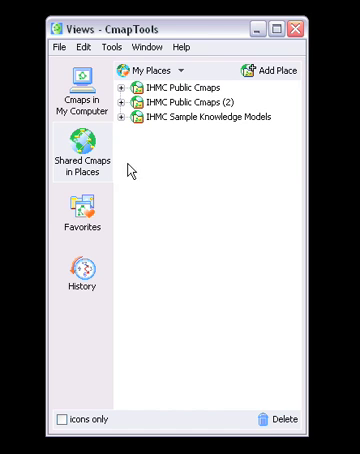
Add the Science Atlas folder from My Computer to Favorites and select it there
left_click(75, 218)
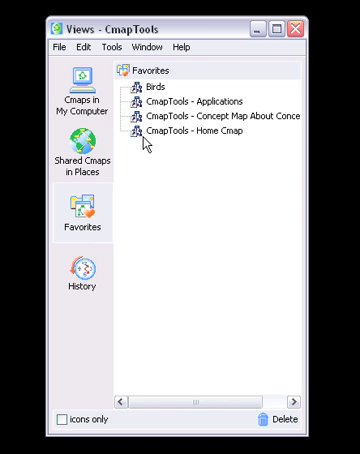
left_click(77, 95)
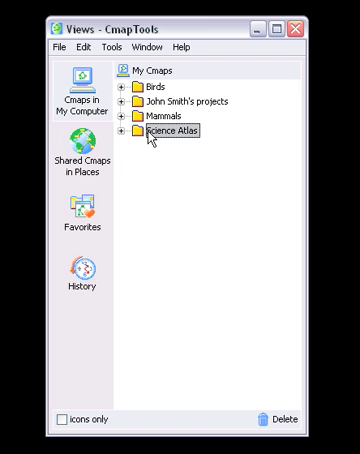
mouse_move(78, 46)
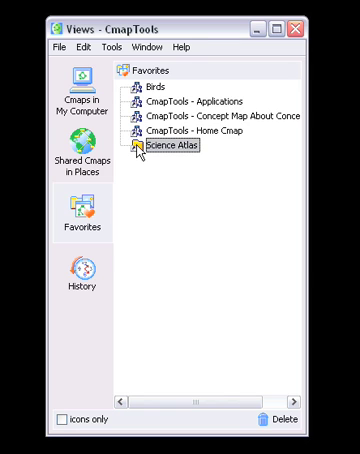
left_click(170, 155)
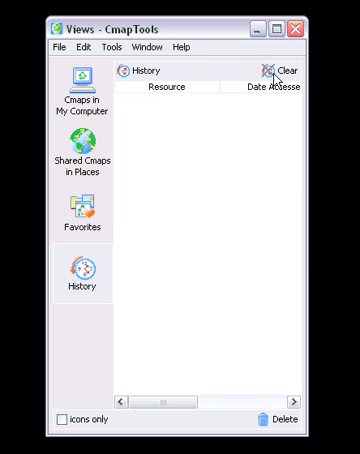
mouse_move(70, 416)
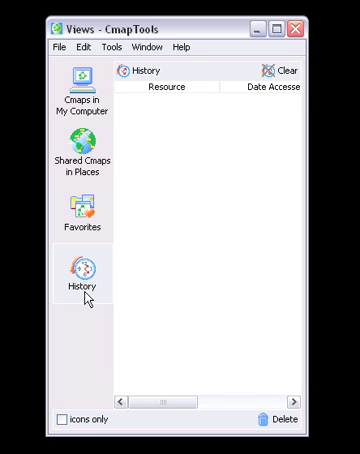
mouse_move(84, 404)
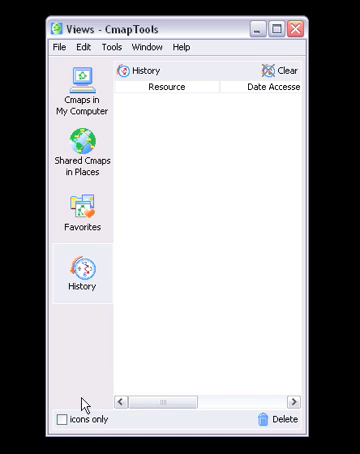
Switch the Views panel to icons only, then restore the labels
left_click(56, 419)
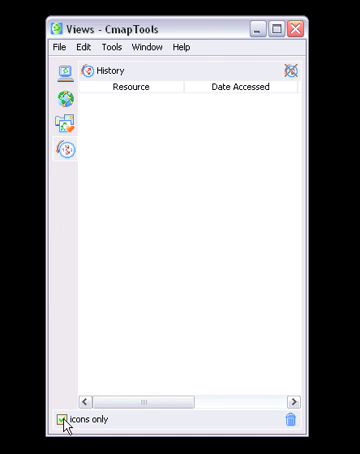
left_click(62, 418)
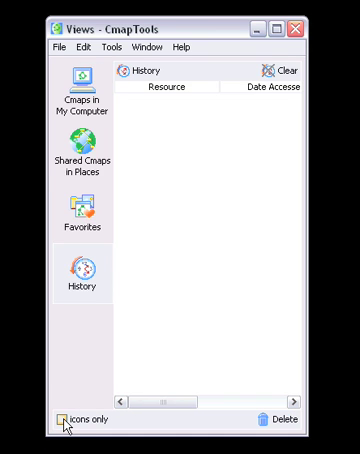